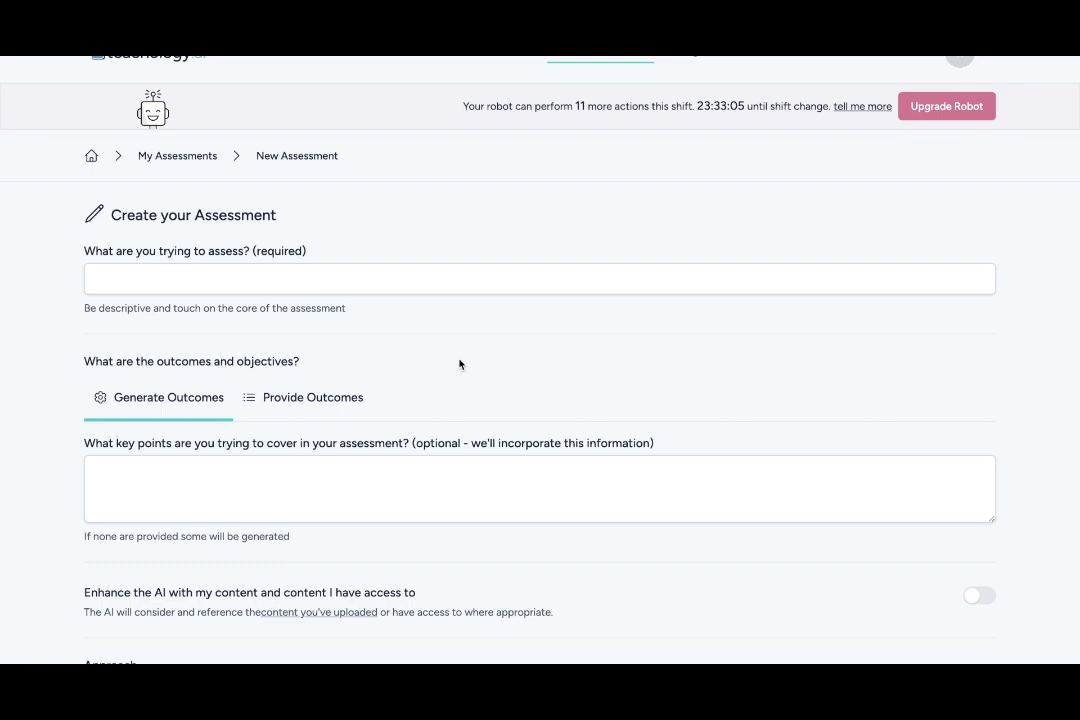
# - Scroll the generated intonation assessment down to its learning outcomes and Marking Criteria
pyautogui.scroll(-3)
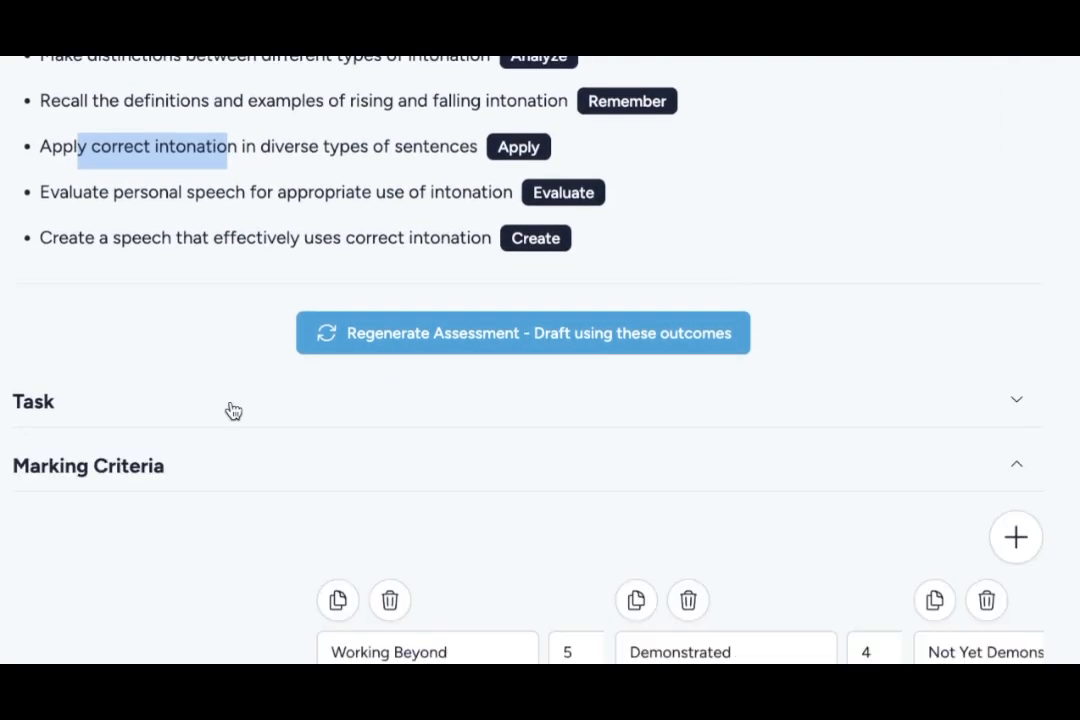
pyautogui.click(1016, 399)
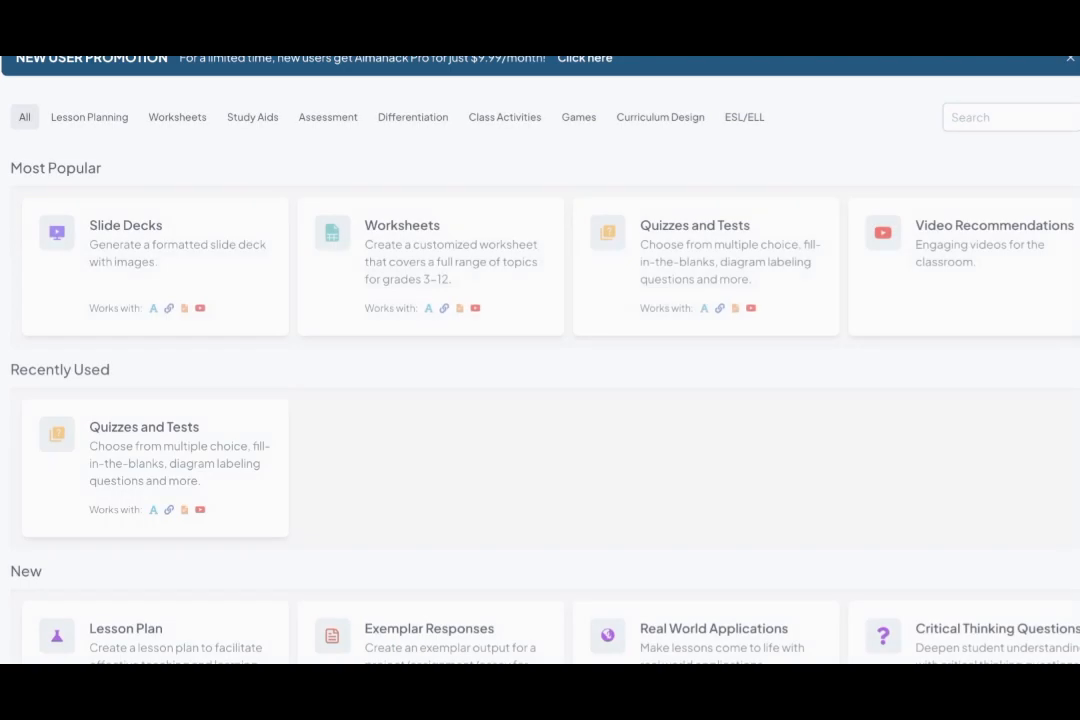
# - View the Almanack All tab with Most Popular, Recently Used and New tools
pyautogui.click(125, 628)
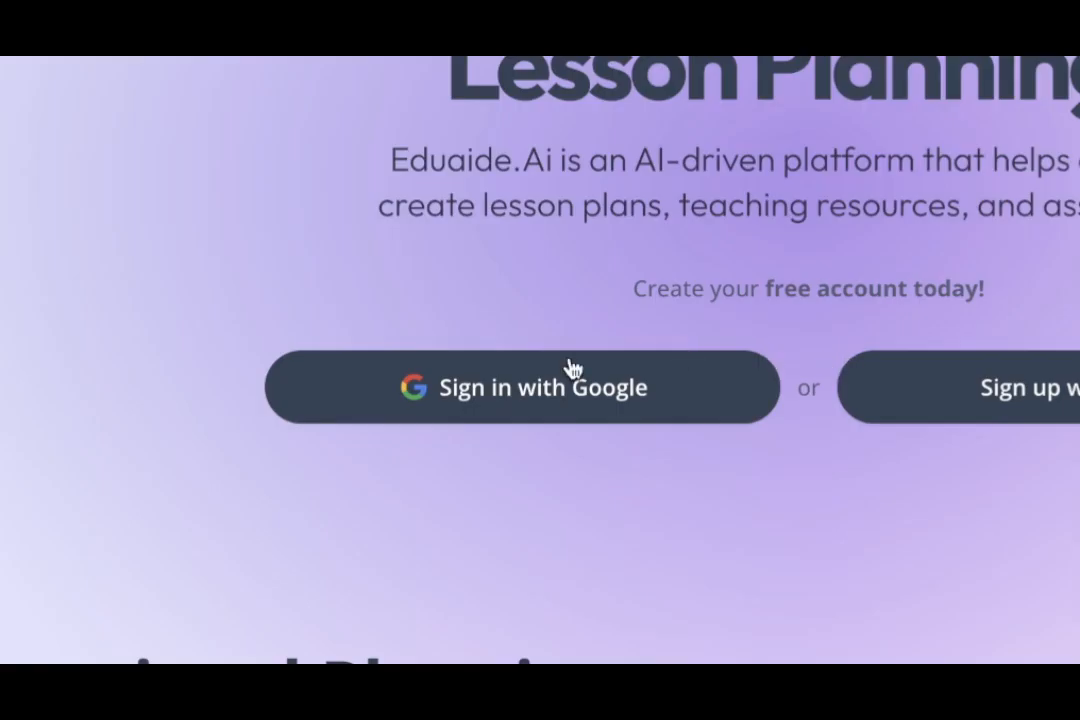
# - Show the Eduaide.Ai landing page with the Sign in with Google button
pyautogui.click(523, 387)
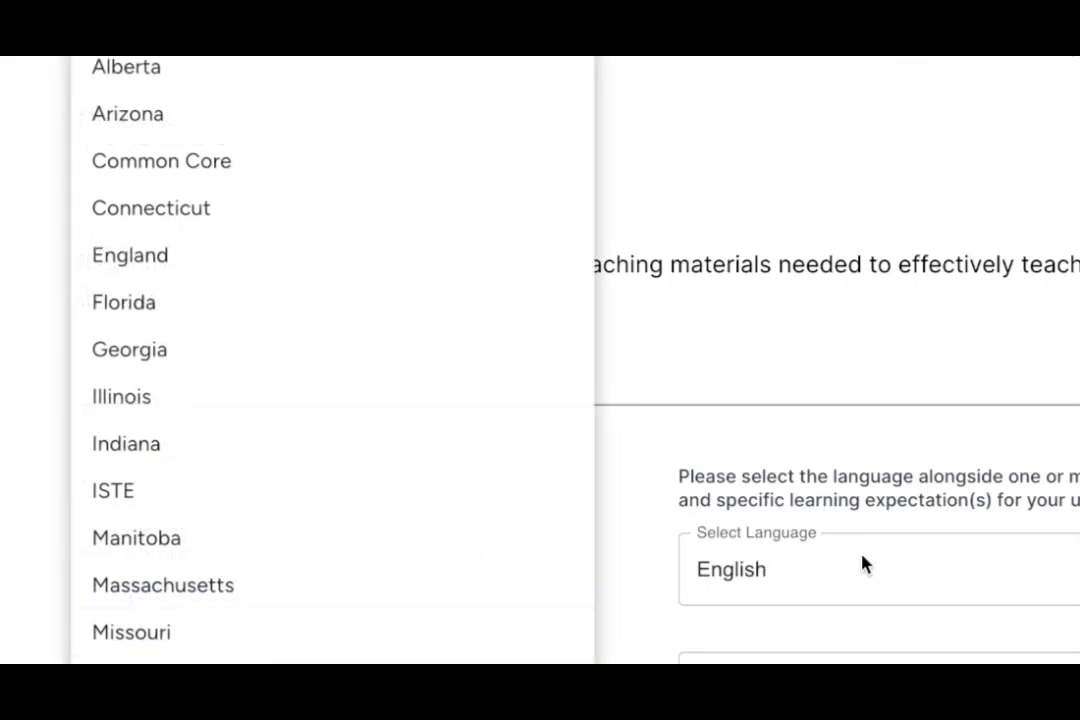
# - Show the Create lesson materials menu under Standalone Materials in TeachAid
pyautogui.click(527, 385)
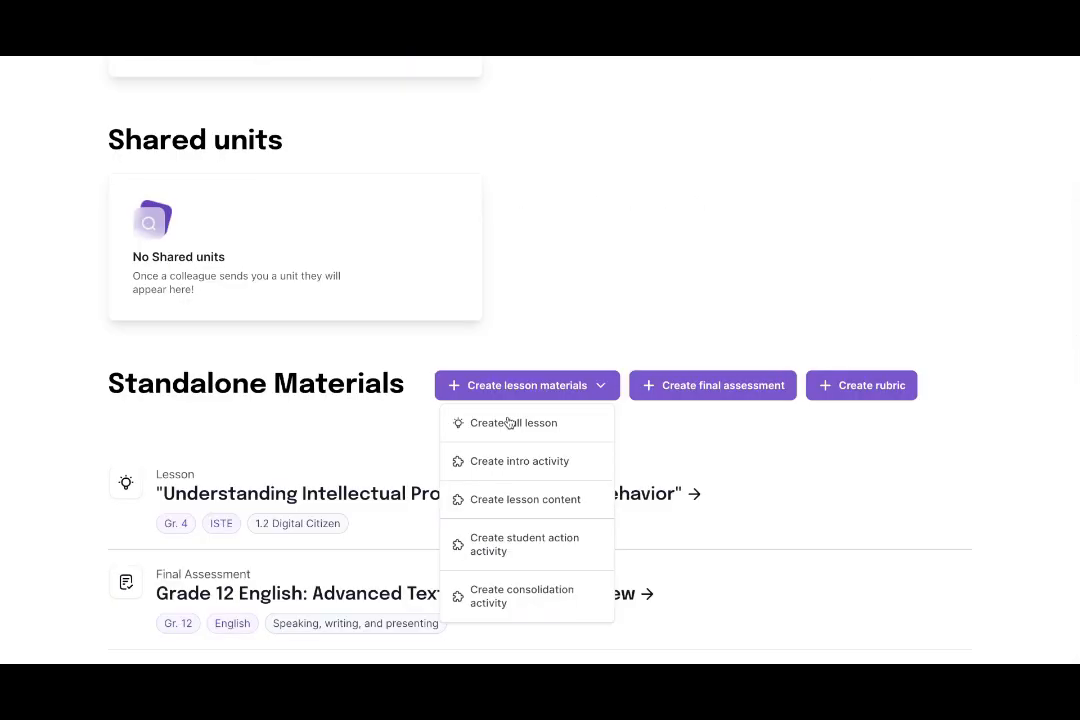